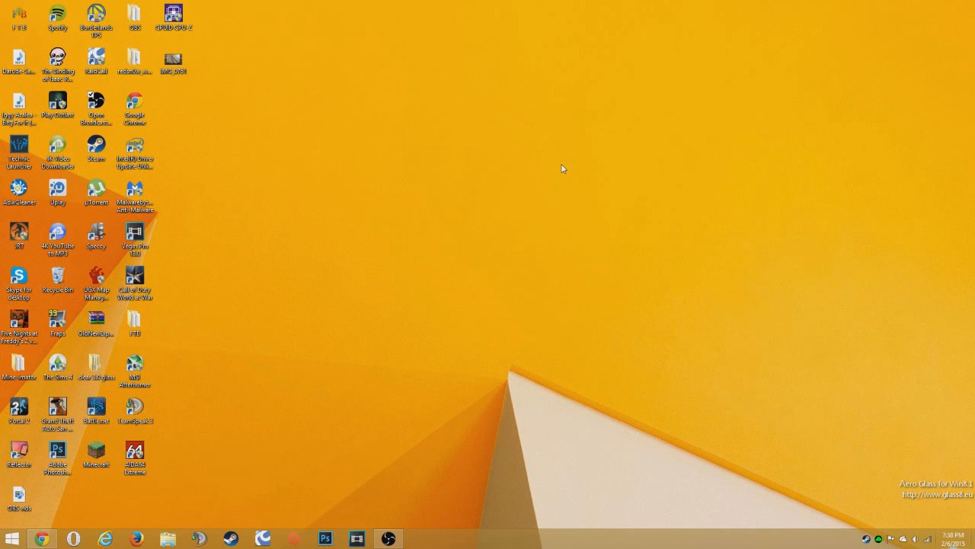
mouse_move(557, 167)
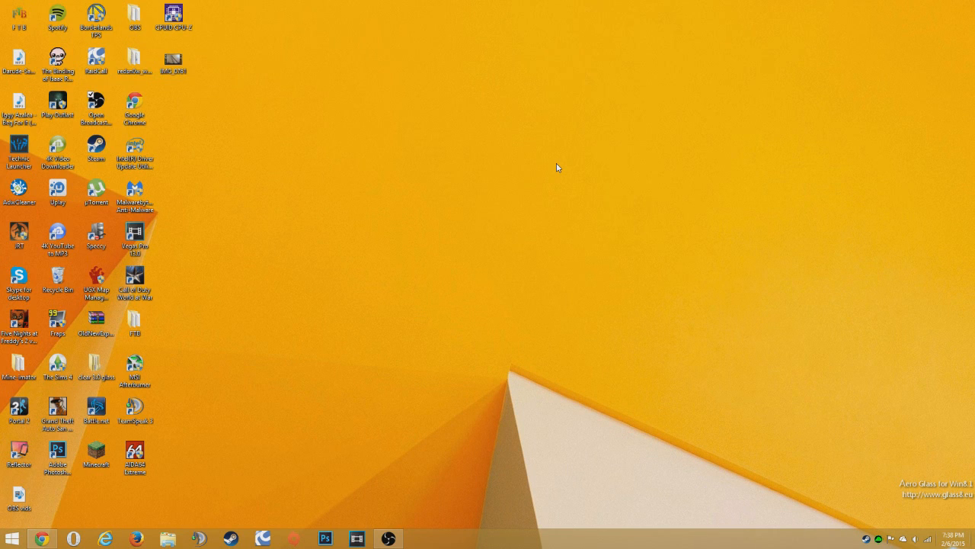
mouse_move(55, 524)
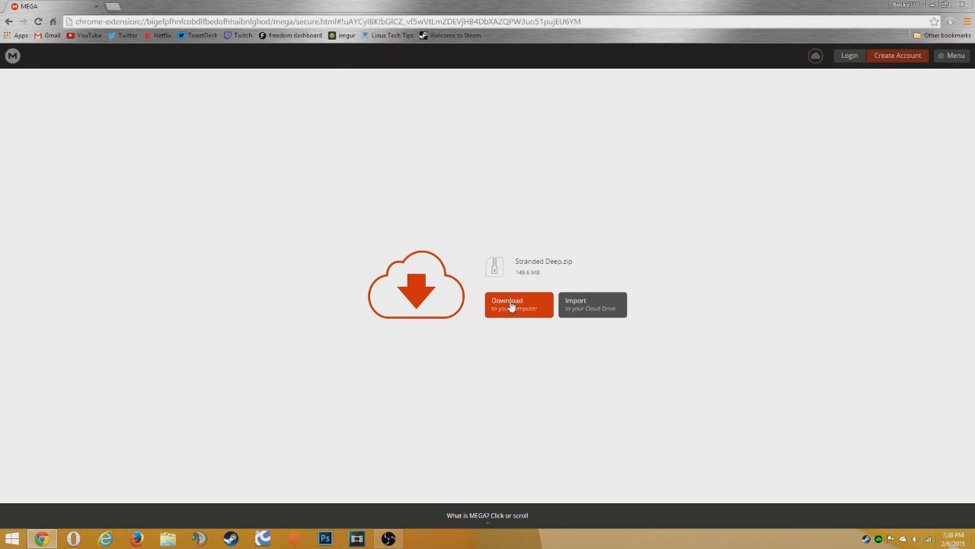
- Download Stranded Deep.zip from MEGA to the computer
click(519, 304)
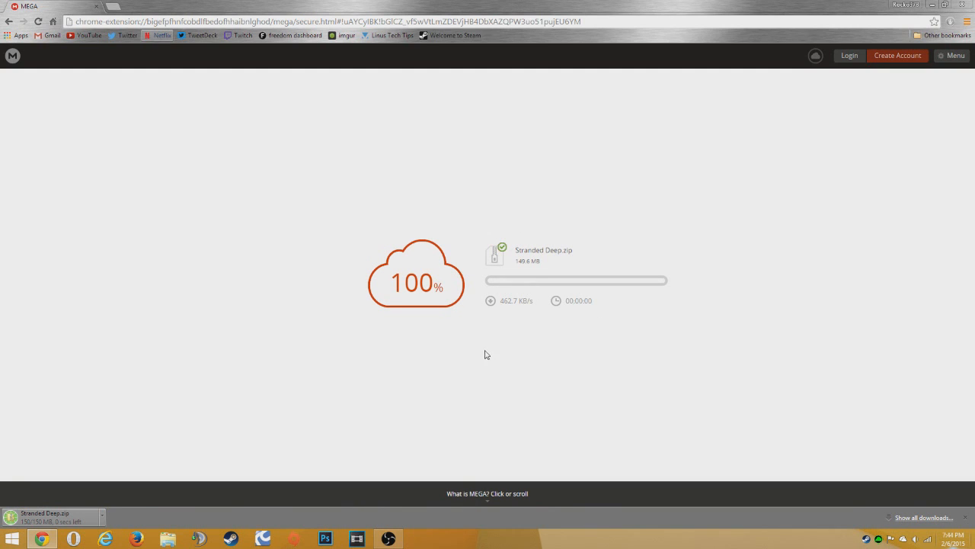
mouse_move(422, 371)
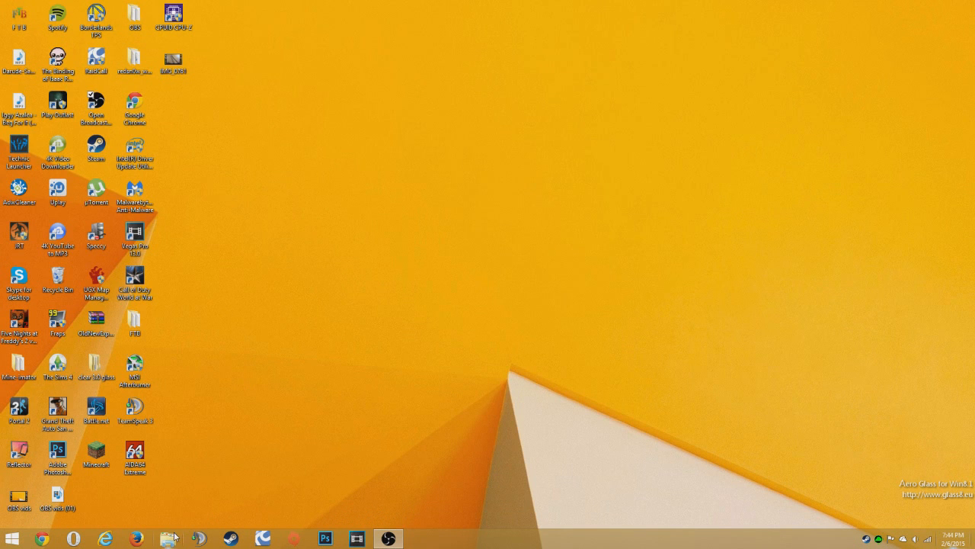
- Locate Stranded Deep.zip in the Downloads folder and move it to the desktop
click(169, 538)
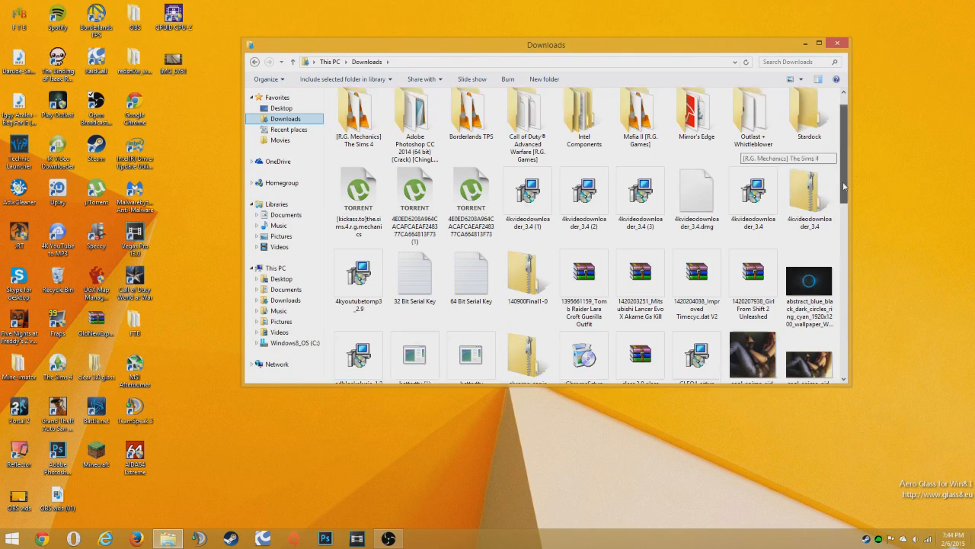
scroll(down, 3)
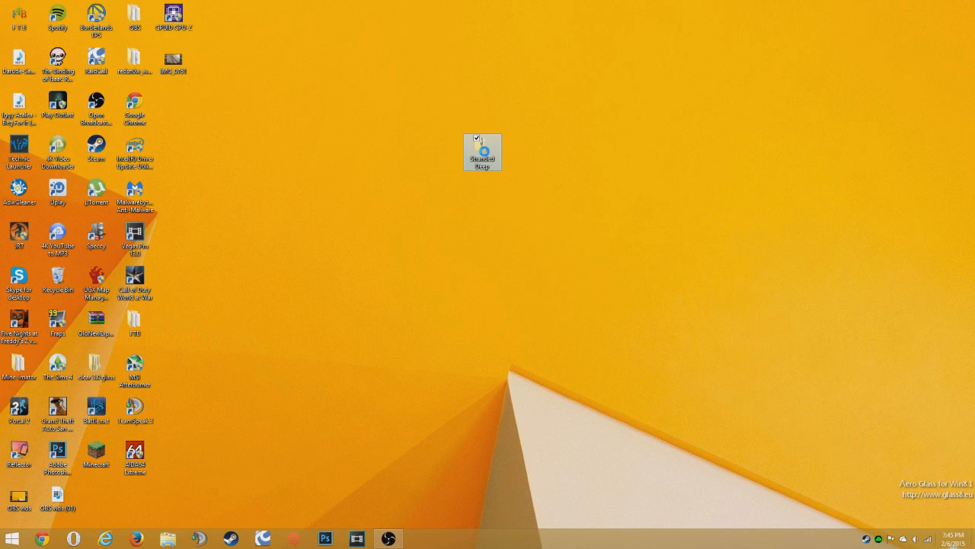
- Extract the zip to a 'Stranded Deep' folder and delete the archive to the Recycle Bin
right_click(481, 152)
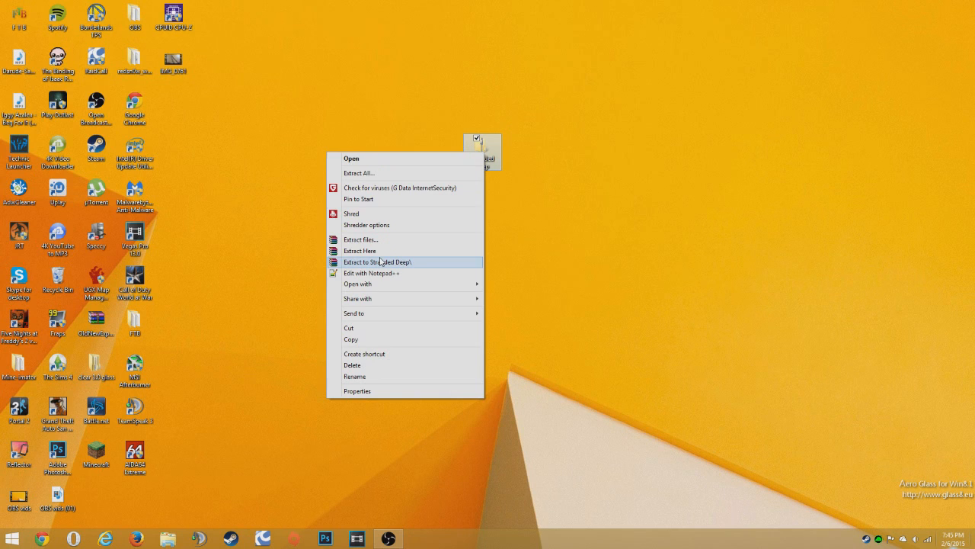
mouse_move(397, 266)
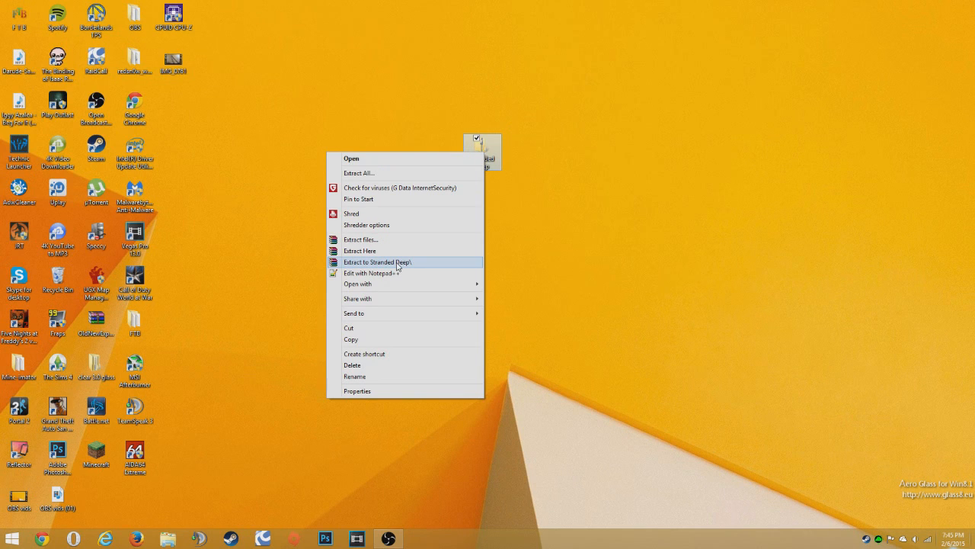
click(377, 262)
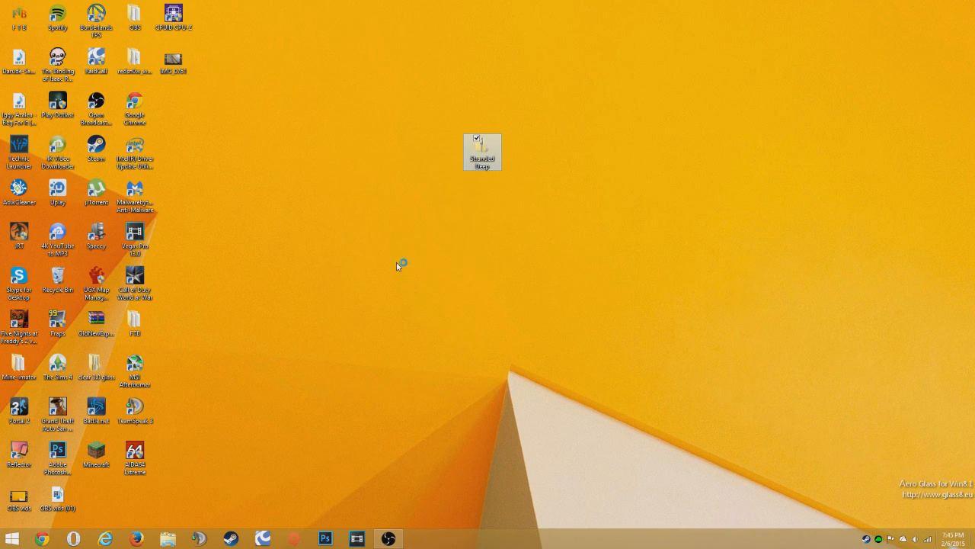
double_click(482, 152)
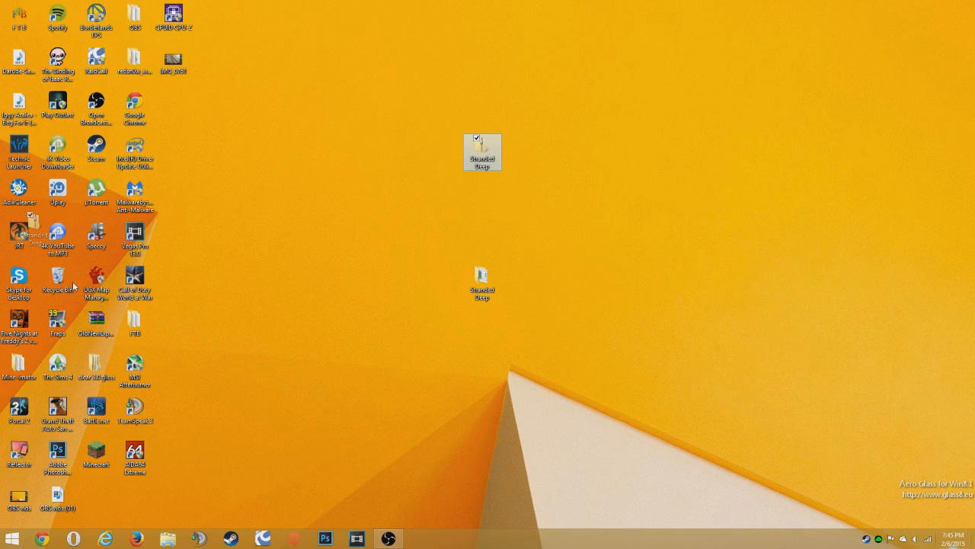
drag(36, 236, 58, 282)
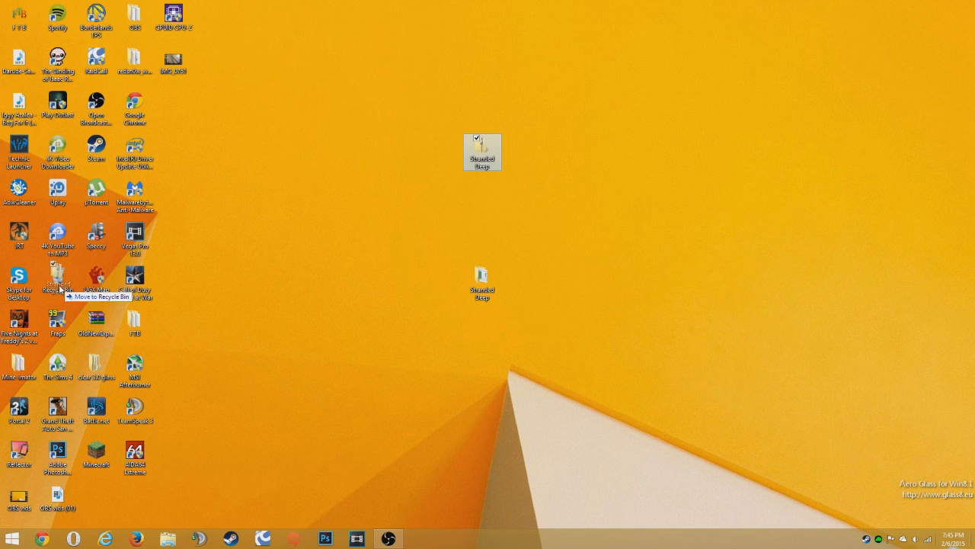
- Run Stranded_Deep_v0.01_setup from the extracted folder, approving User Account Control
double_click(482, 151)
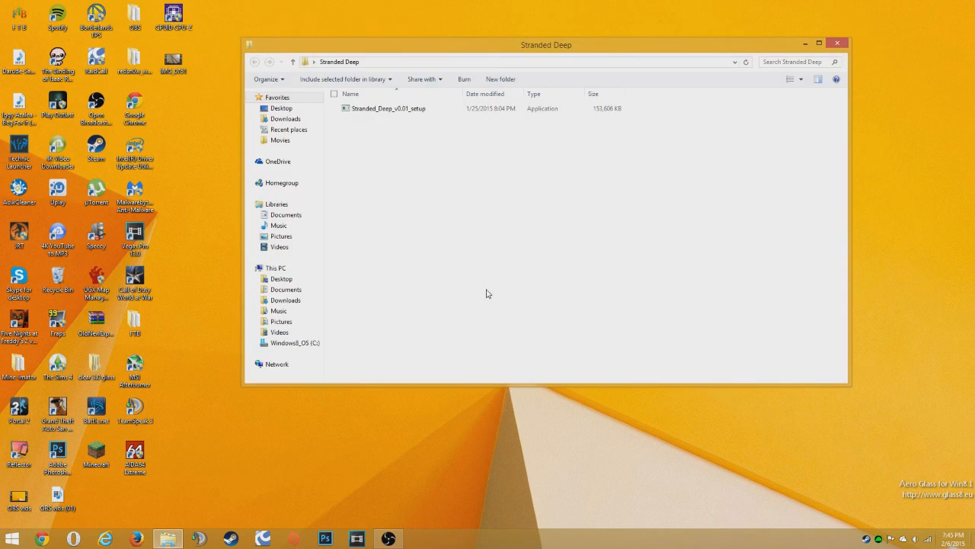
click(389, 108)
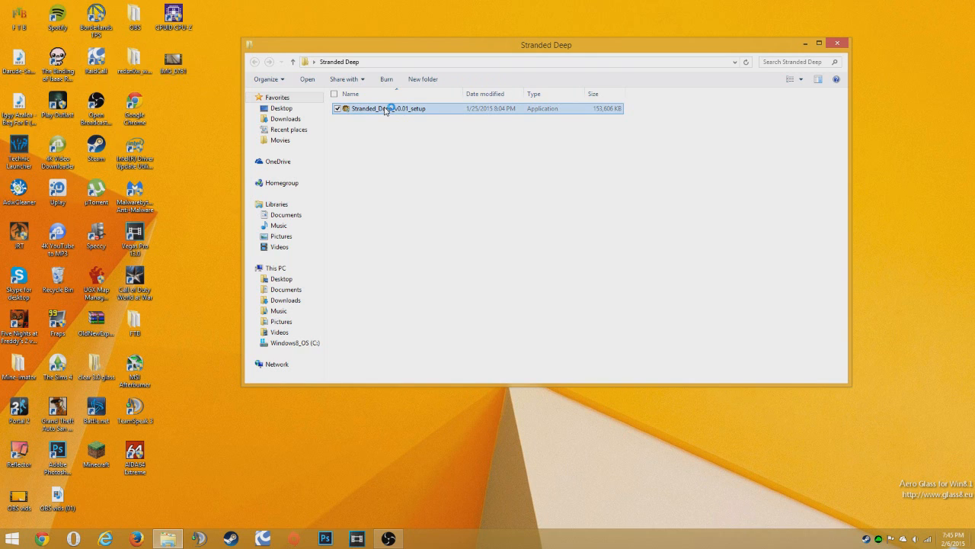
double_click(389, 108)
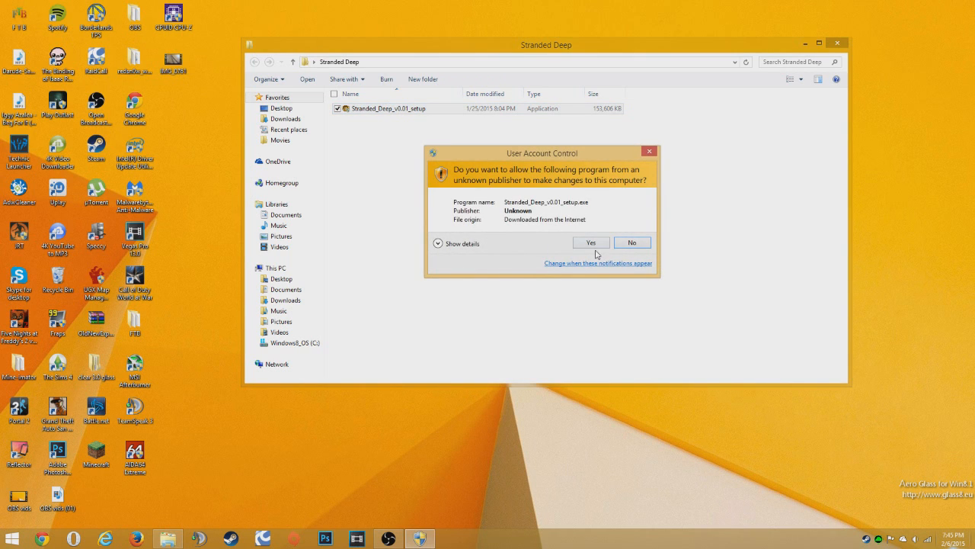
click(591, 241)
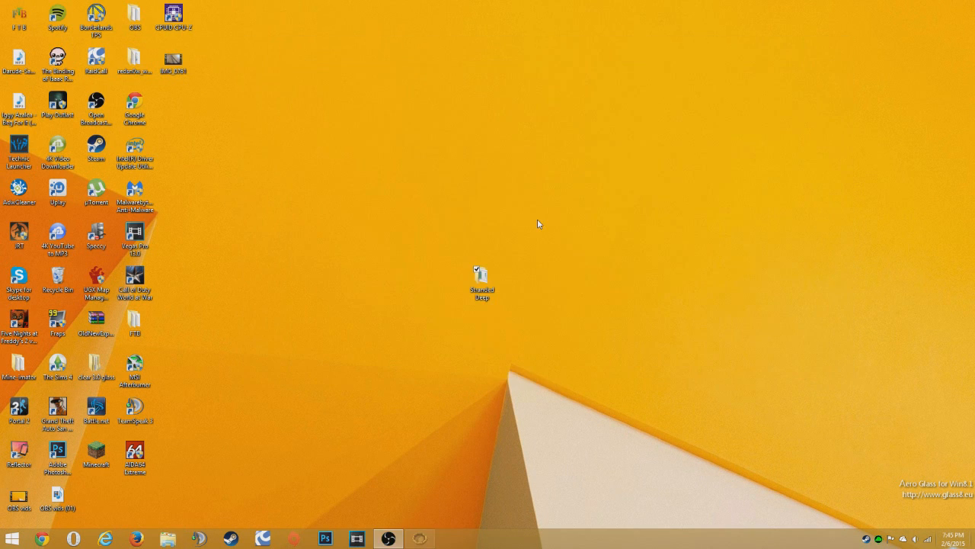
- Install Stranded Deep with default components and location, then close the installer
double_click(481, 274)
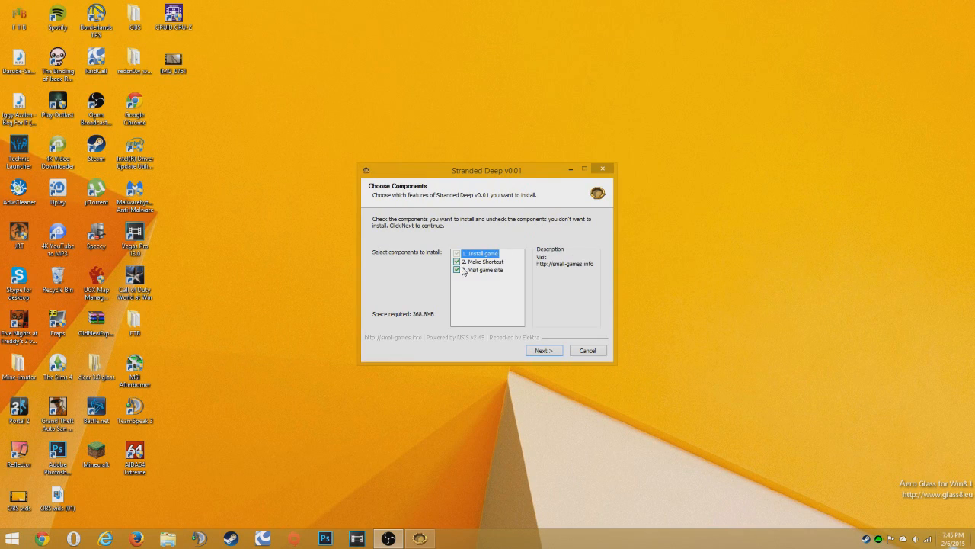
click(544, 350)
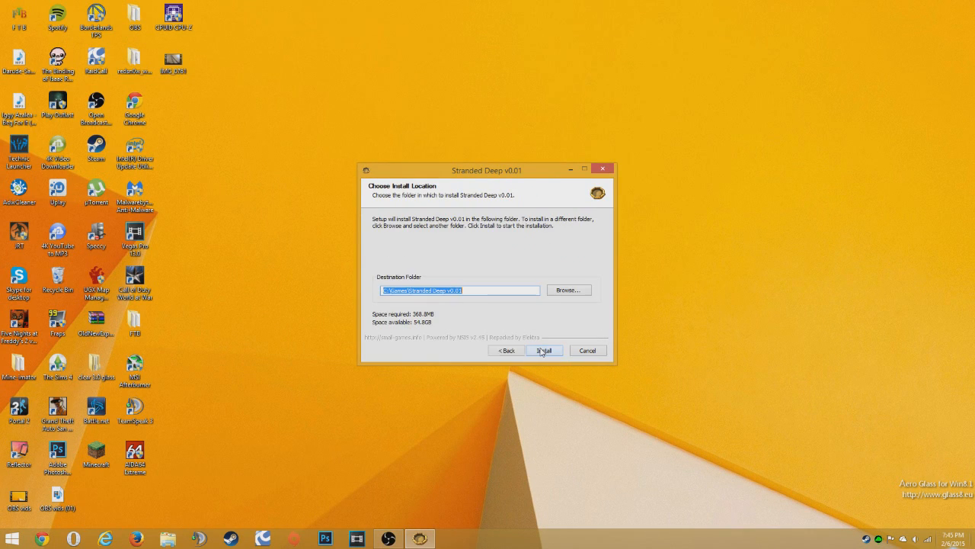
click(544, 349)
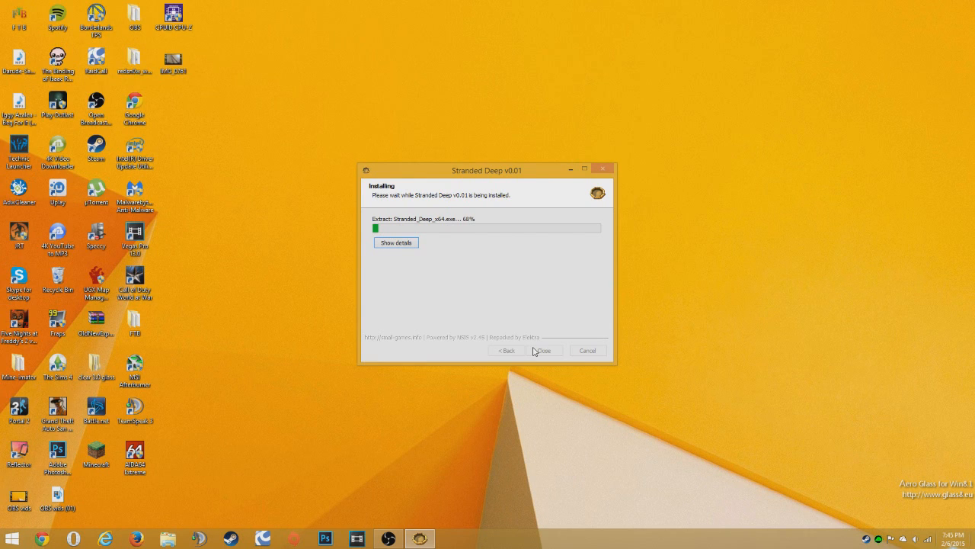
click(543, 350)
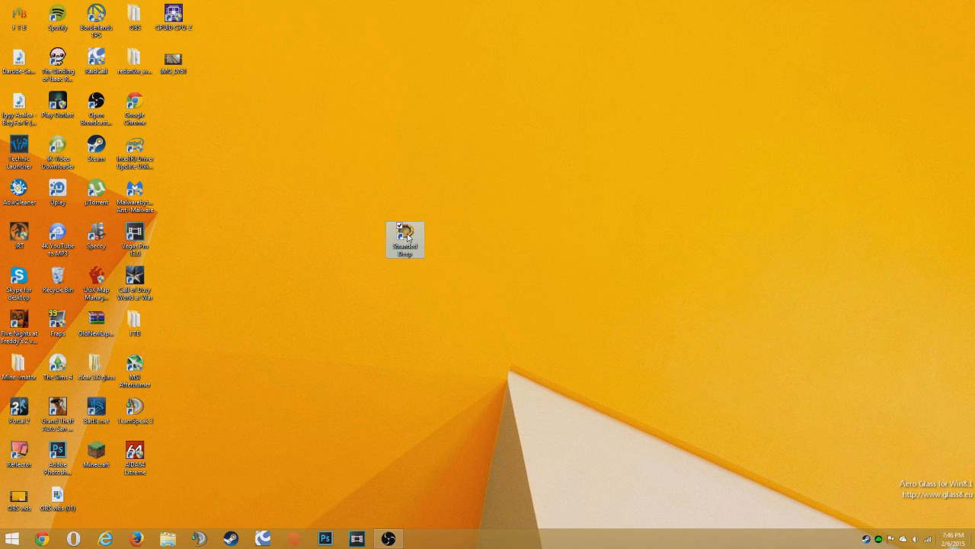
- Set the Stranded Deep shortcut's Compatibility option to run as administrator
right_click(405, 240)
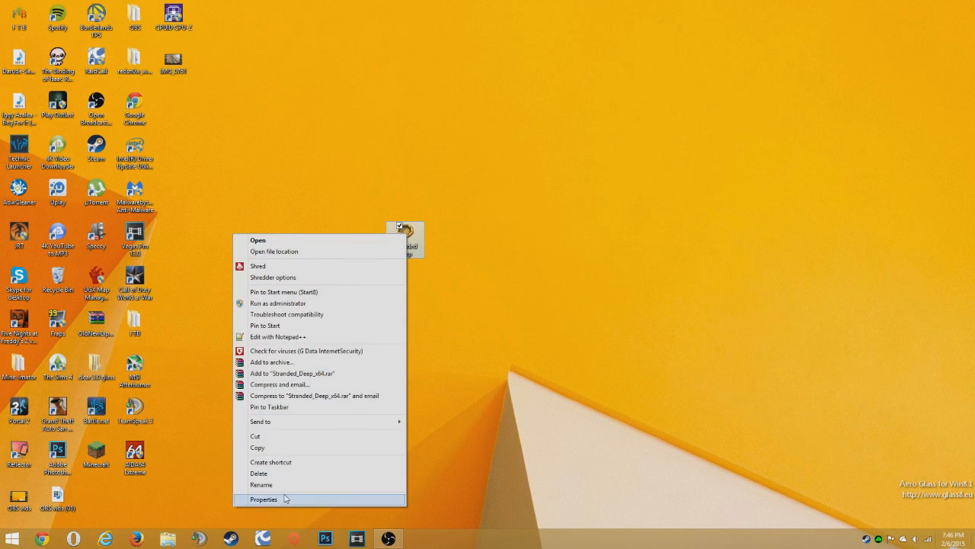
click(265, 499)
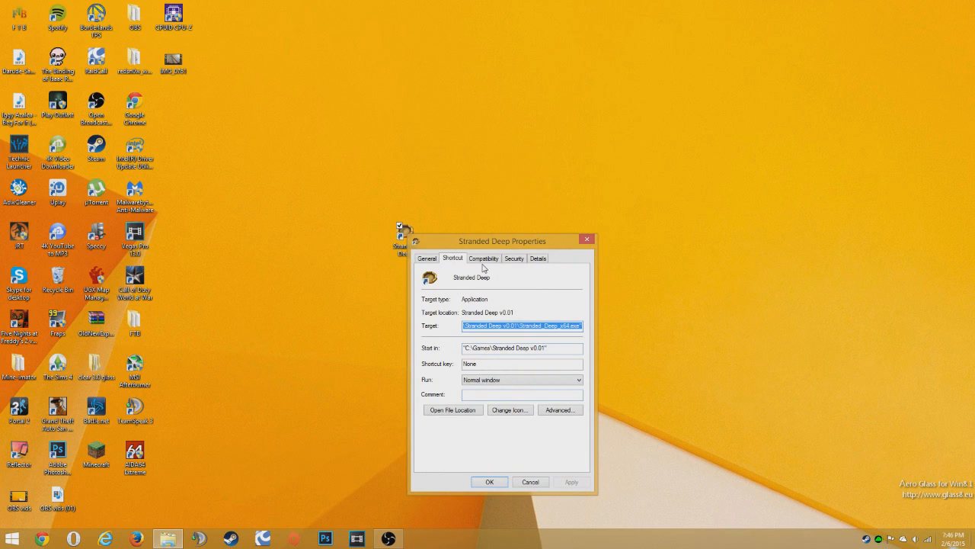
click(483, 257)
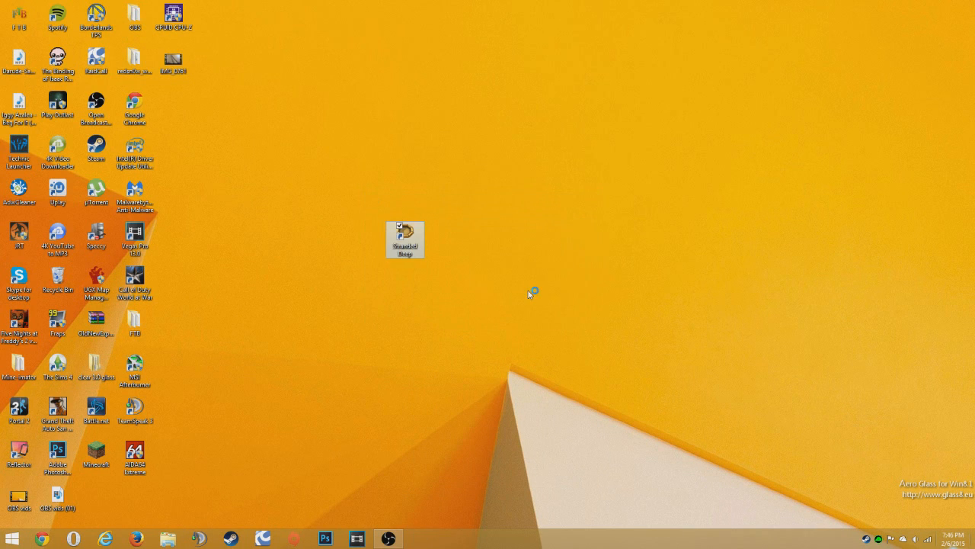
- Open the Stranded Deep Configuration launcher and choose Ultra graphics quality
double_click(405, 239)
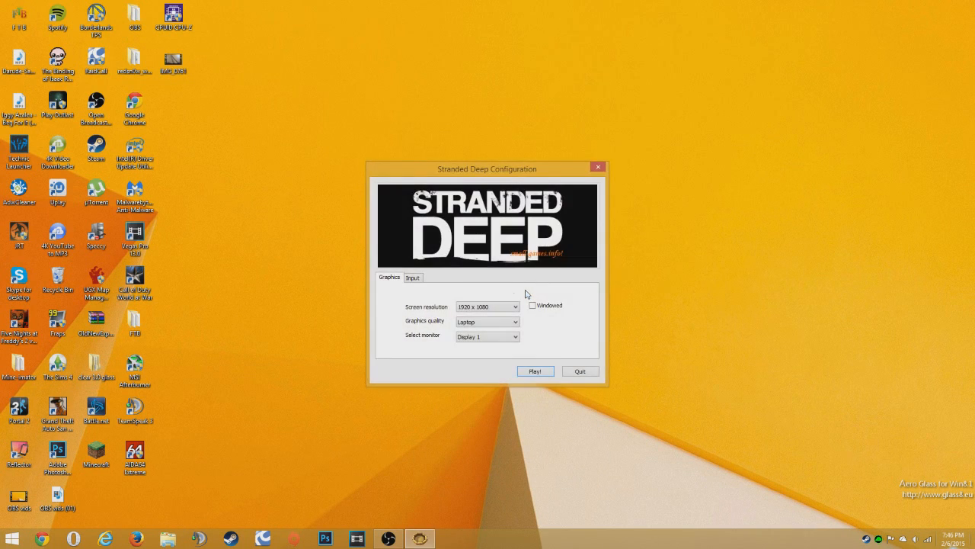
click(487, 321)
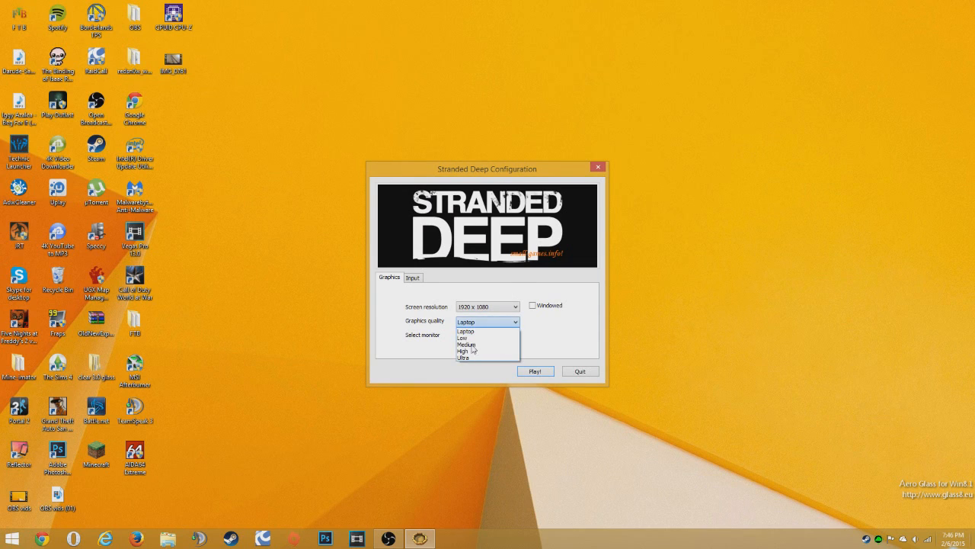
click(464, 357)
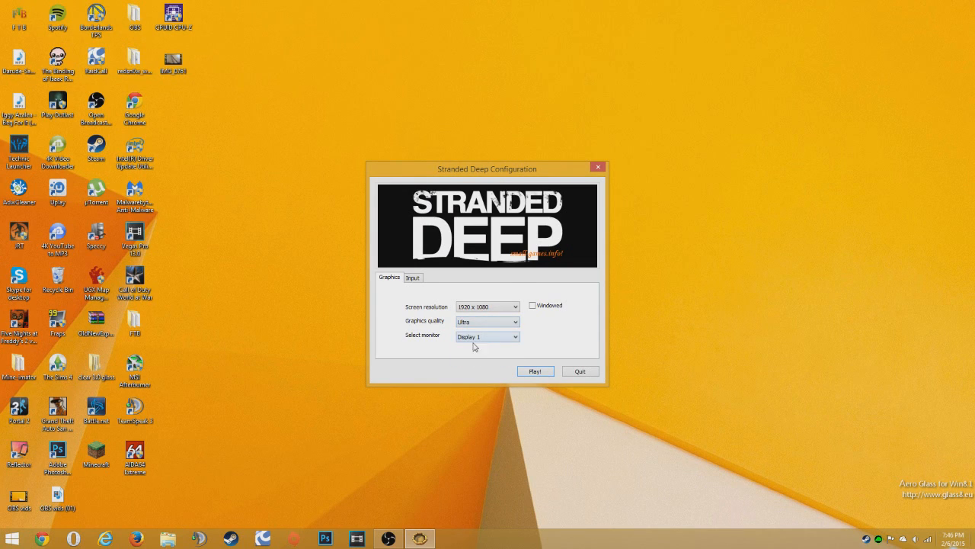